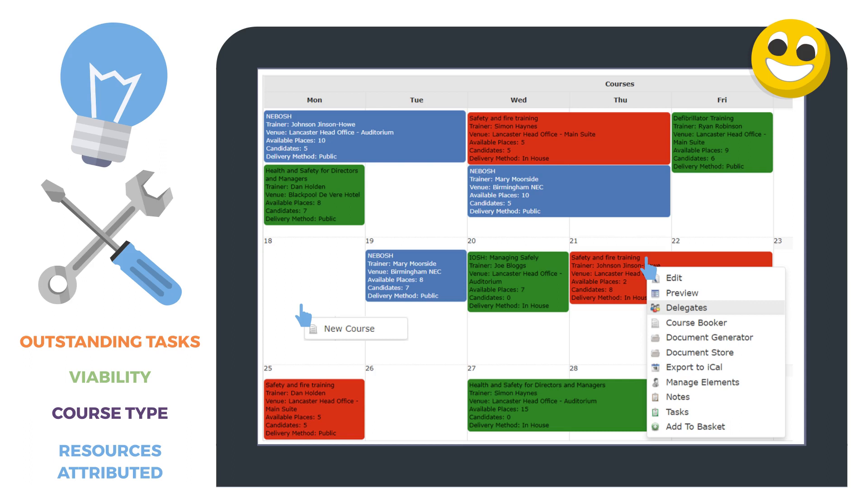
# Show the delegate list with booking statuses for a course via the calendar's Delegates option
pyautogui.click(686, 308)
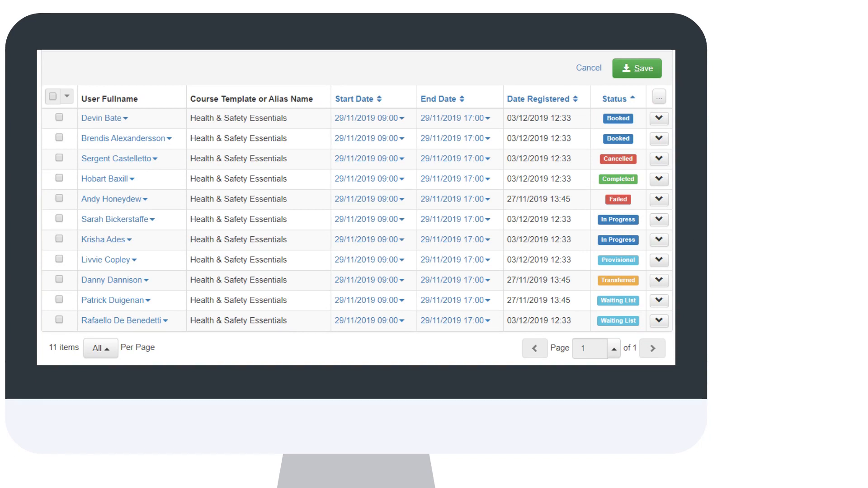
pyautogui.click(659, 118)
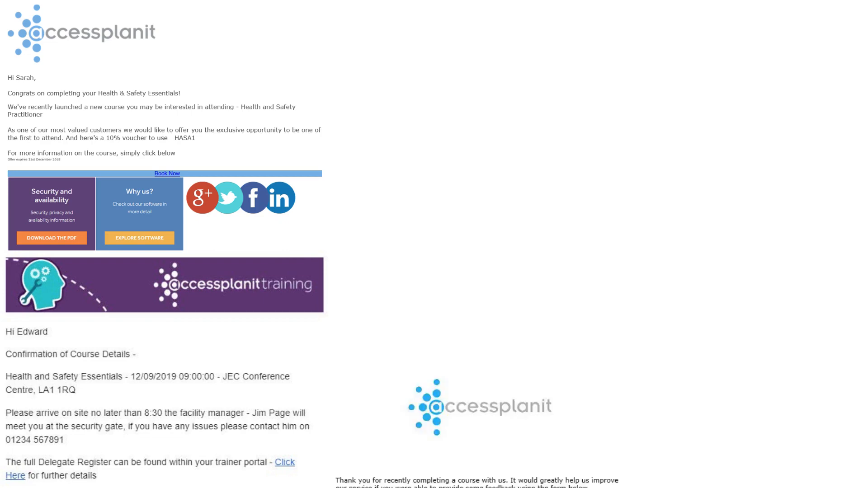
# Scroll through the automated email templates, including course confirmations and follow-up offers
pyautogui.scroll(-3)
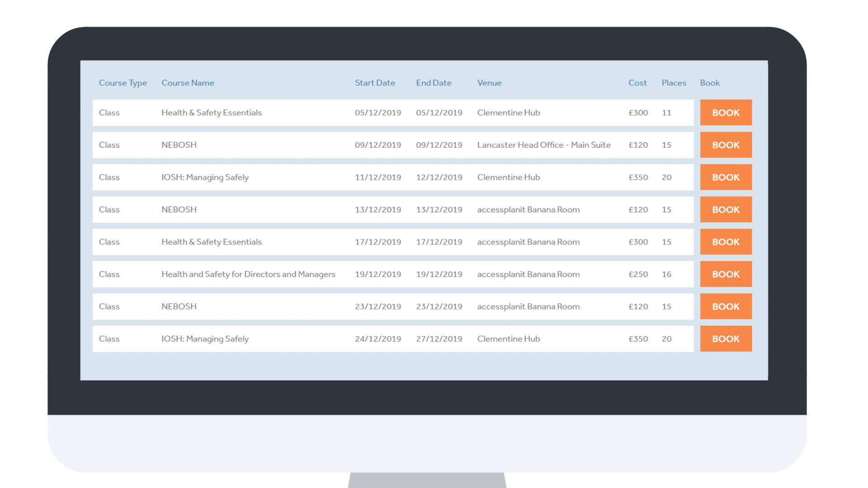
# Book IOSH: Managing Safely on 11/12/2019 at Clementine Hub into the basket for £350
pyautogui.click(726, 177)
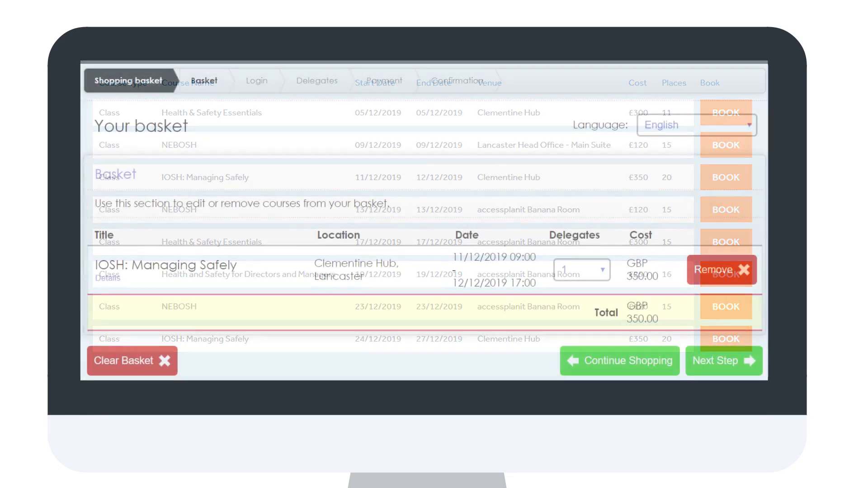